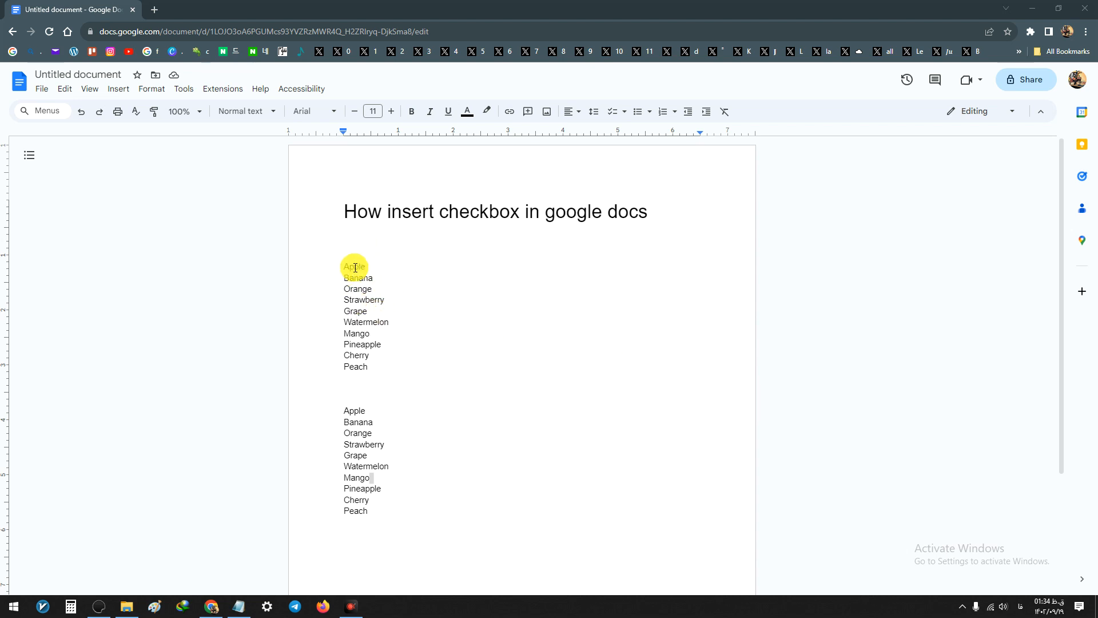
mouse_move(363, 241)
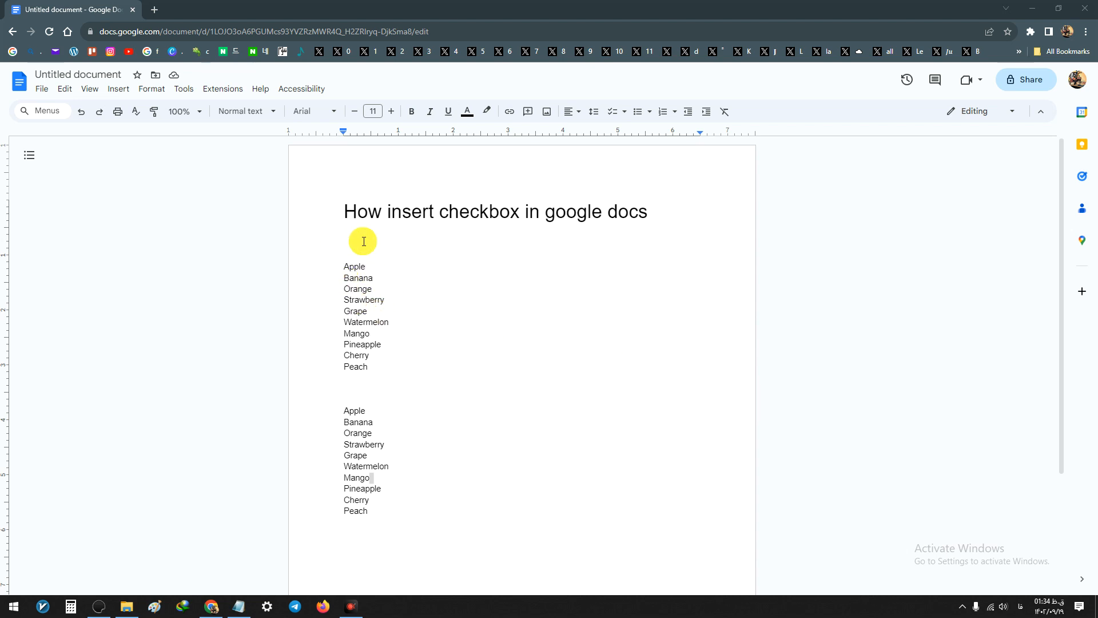
mouse_move(340, 264)
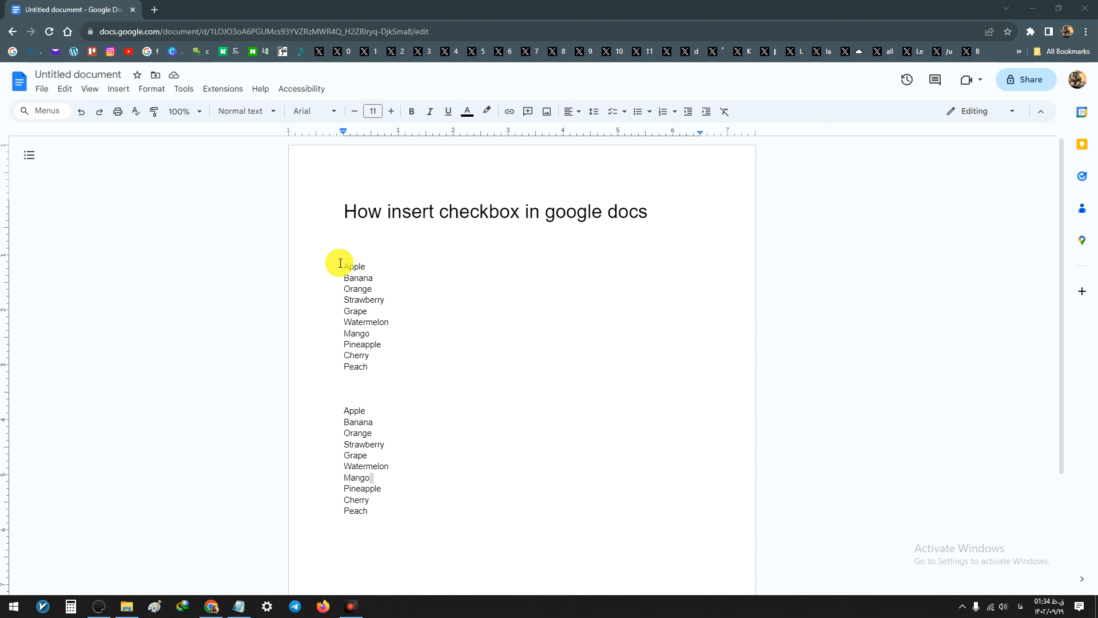
Convert all ten fruits in the first list to a strikethrough-style checklist
drag(343, 266, 368, 366)
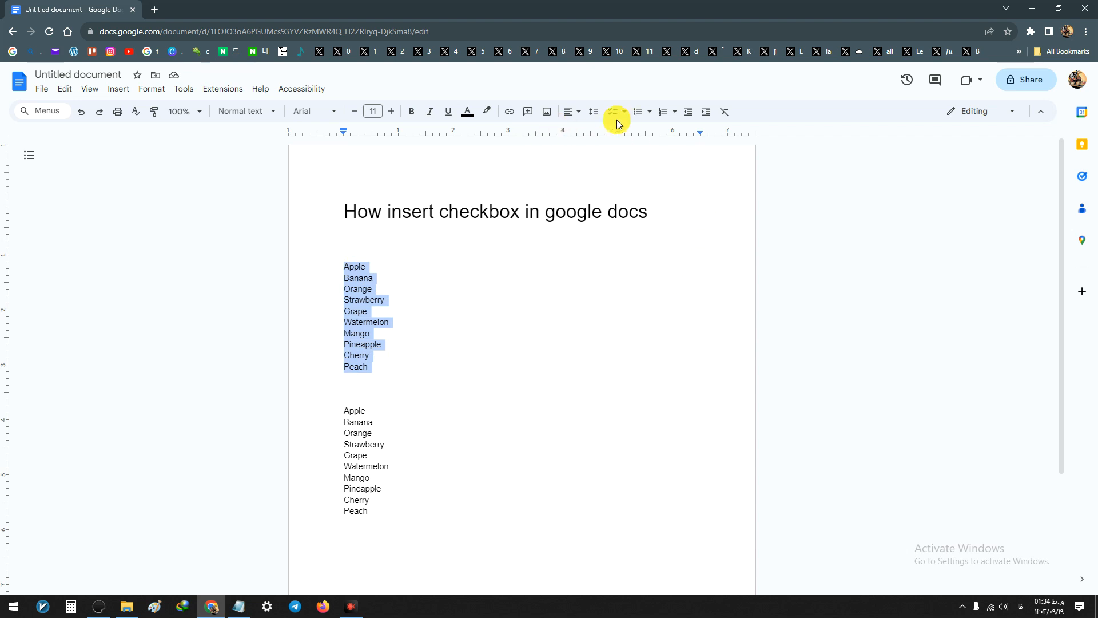
mouse_move(612, 111)
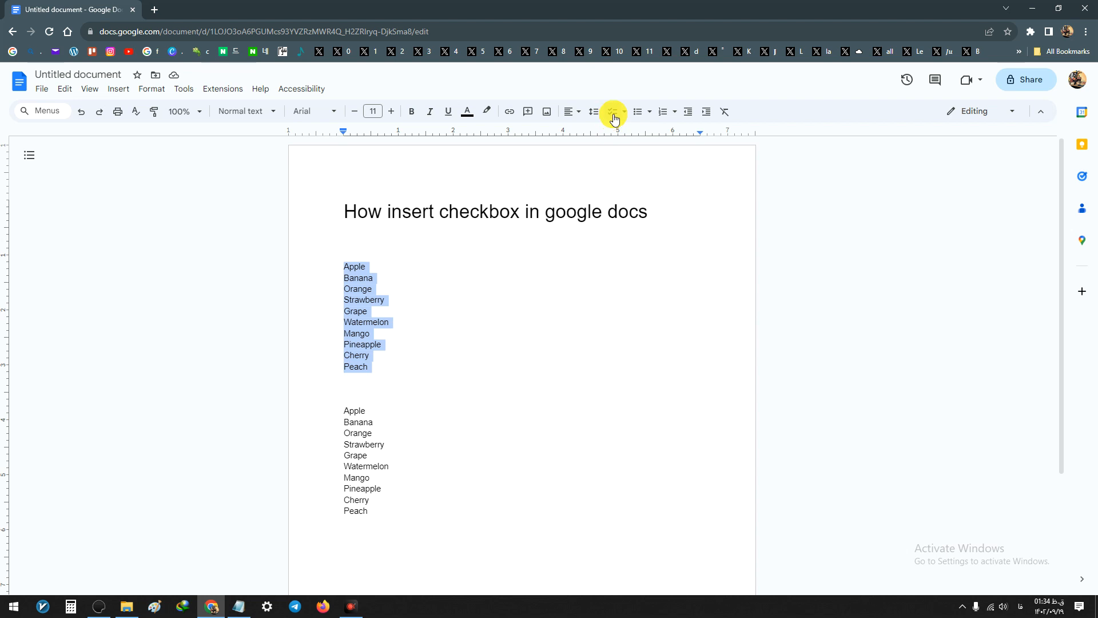
mouse_move(614, 111)
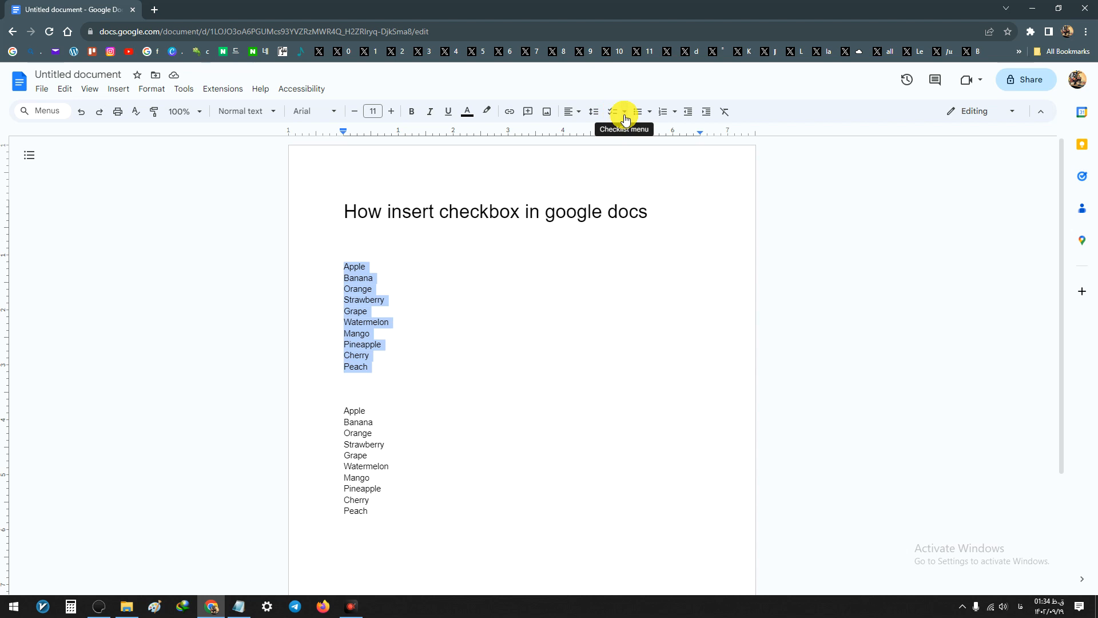
click(624, 111)
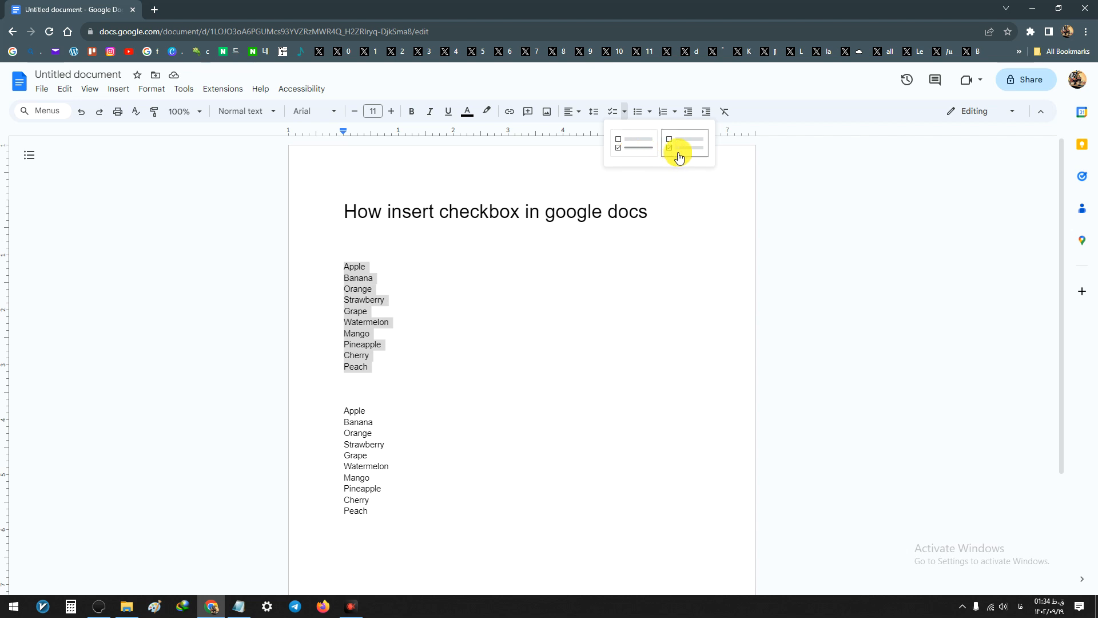
mouse_move(628, 153)
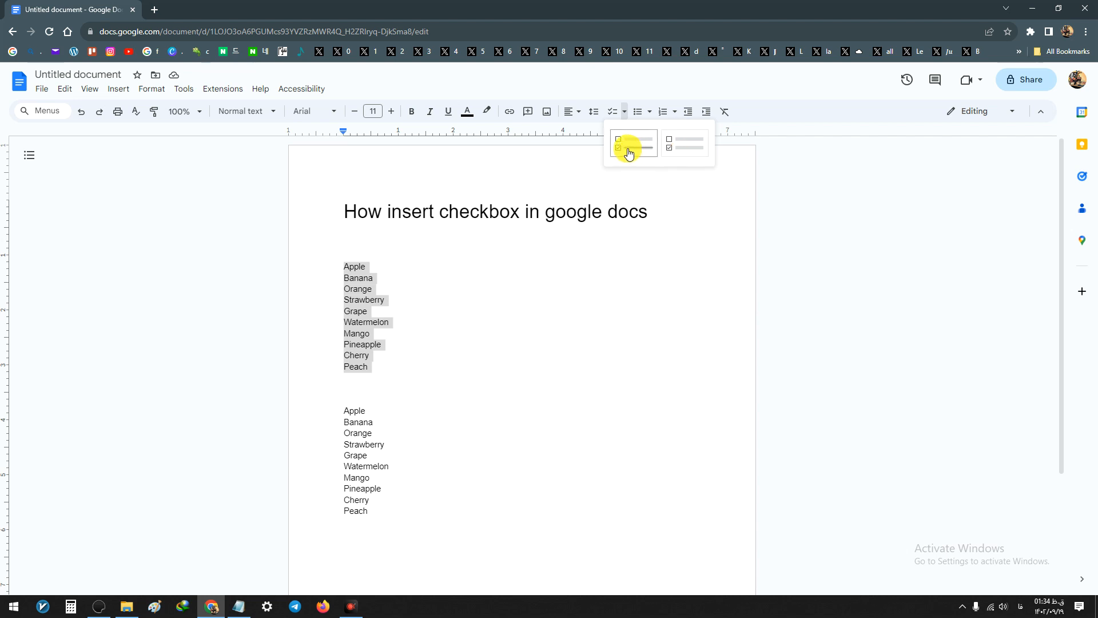
click(632, 142)
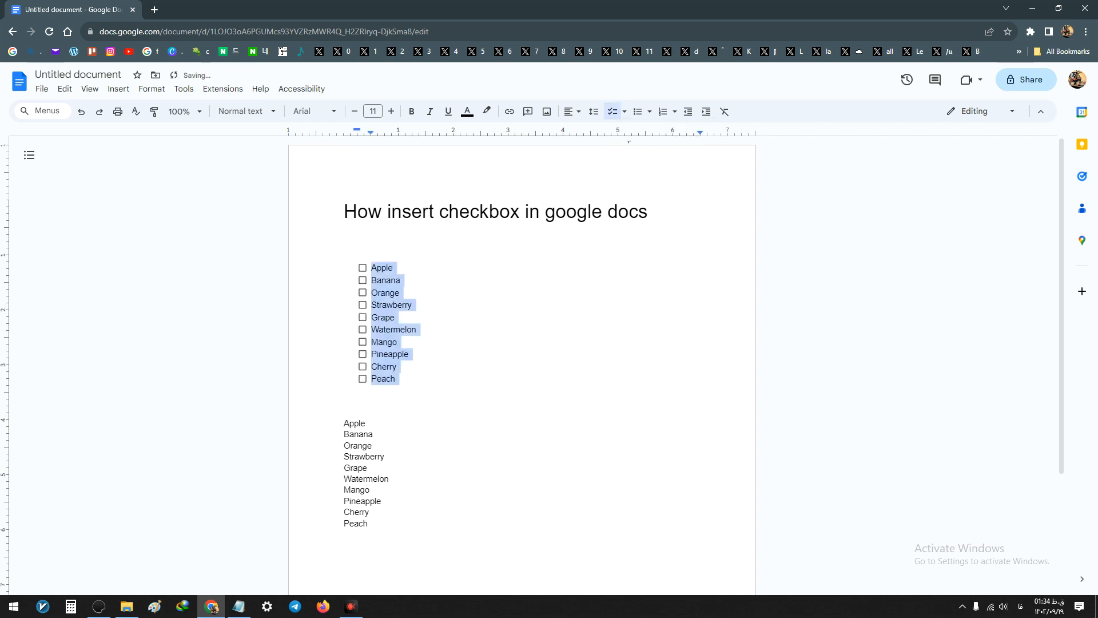
Deselect the list and check Apple in the first checklist, crossing it out
click(394, 268)
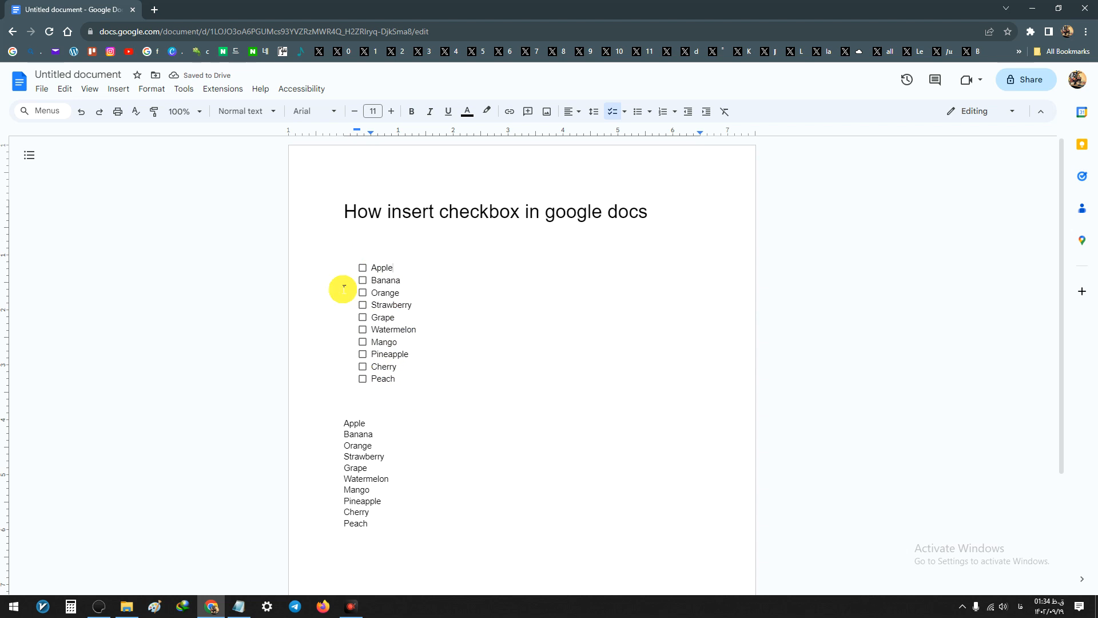
click(393, 268)
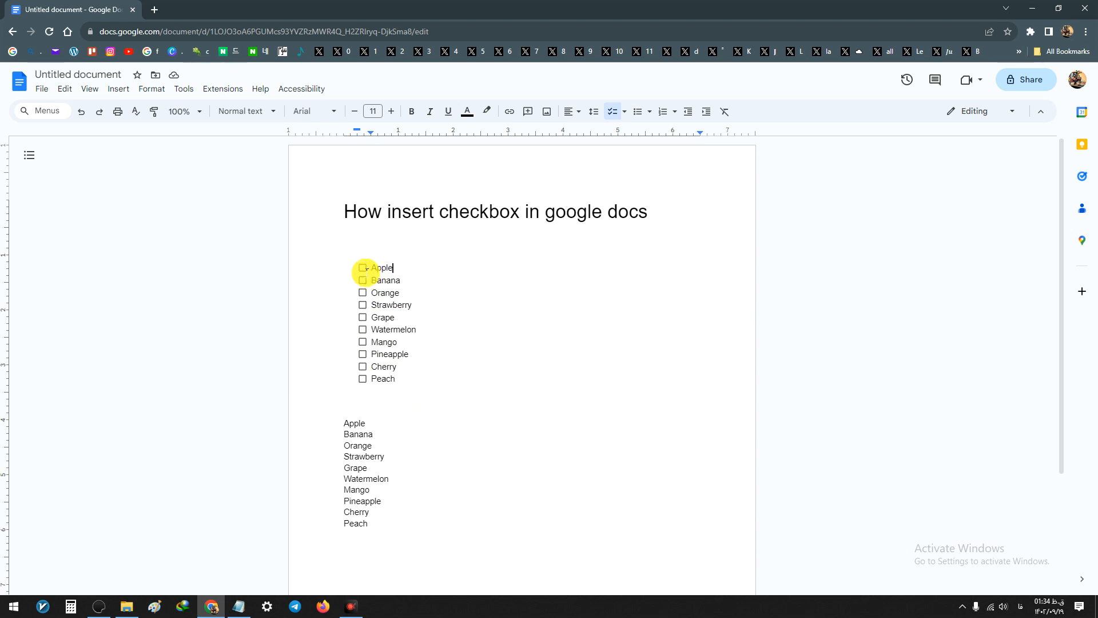
click(363, 268)
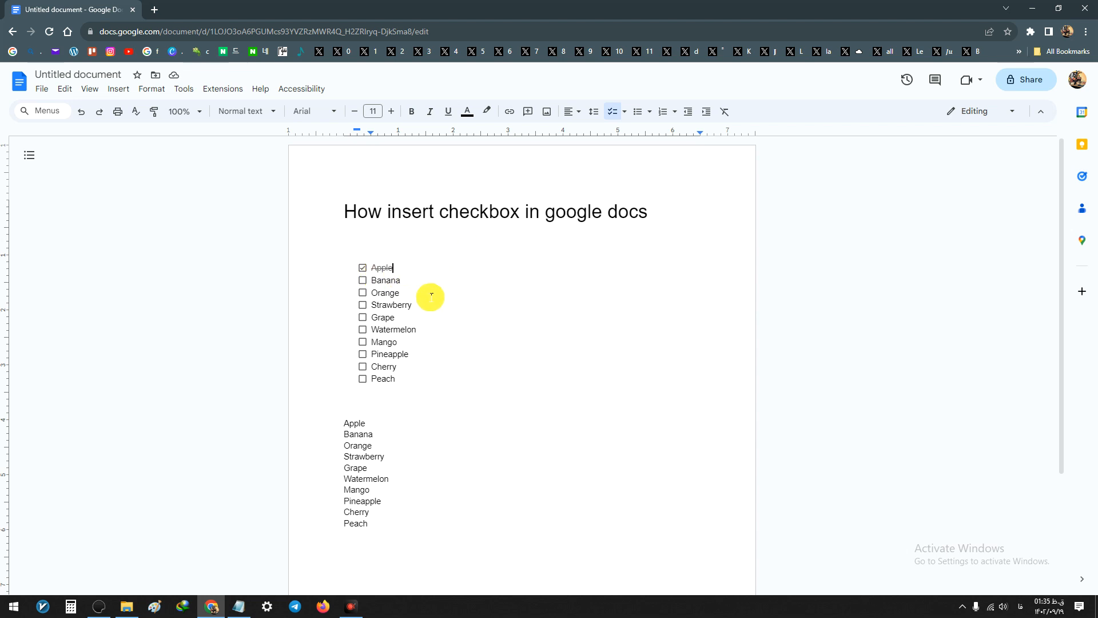
scroll(down, 3)
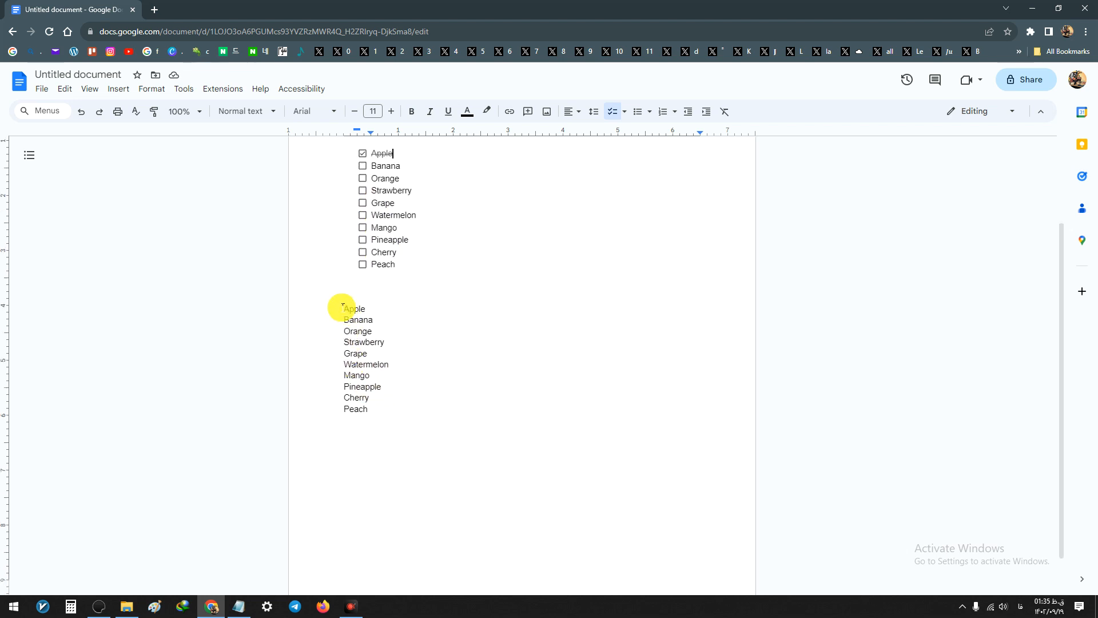
Convert all ten fruits in the second list to a checklist without strikethrough
drag(343, 308, 367, 408)
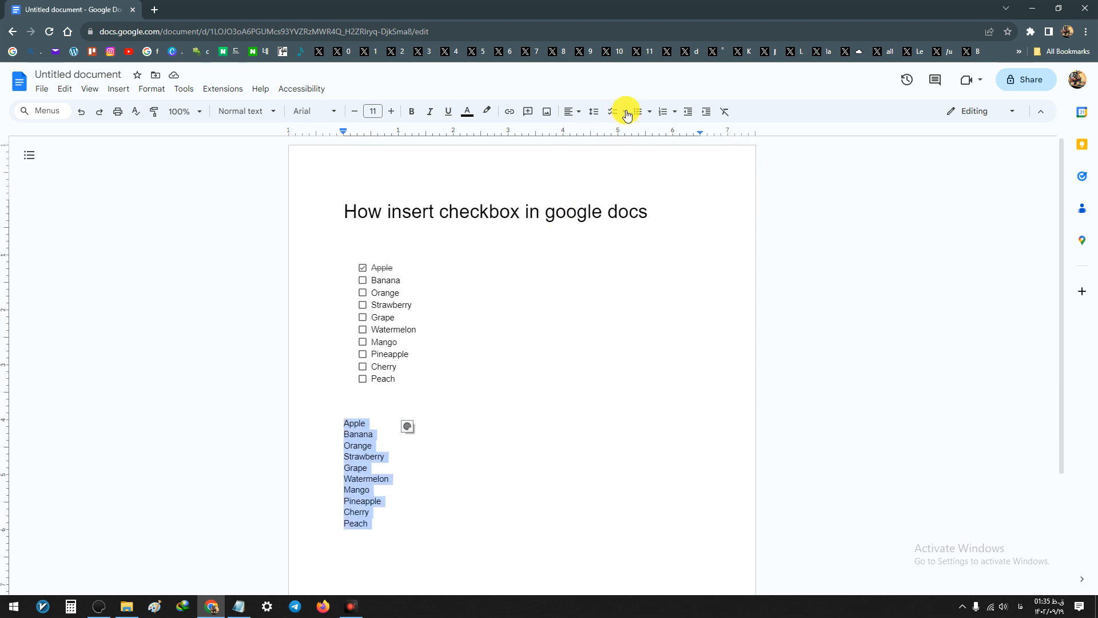
click(624, 112)
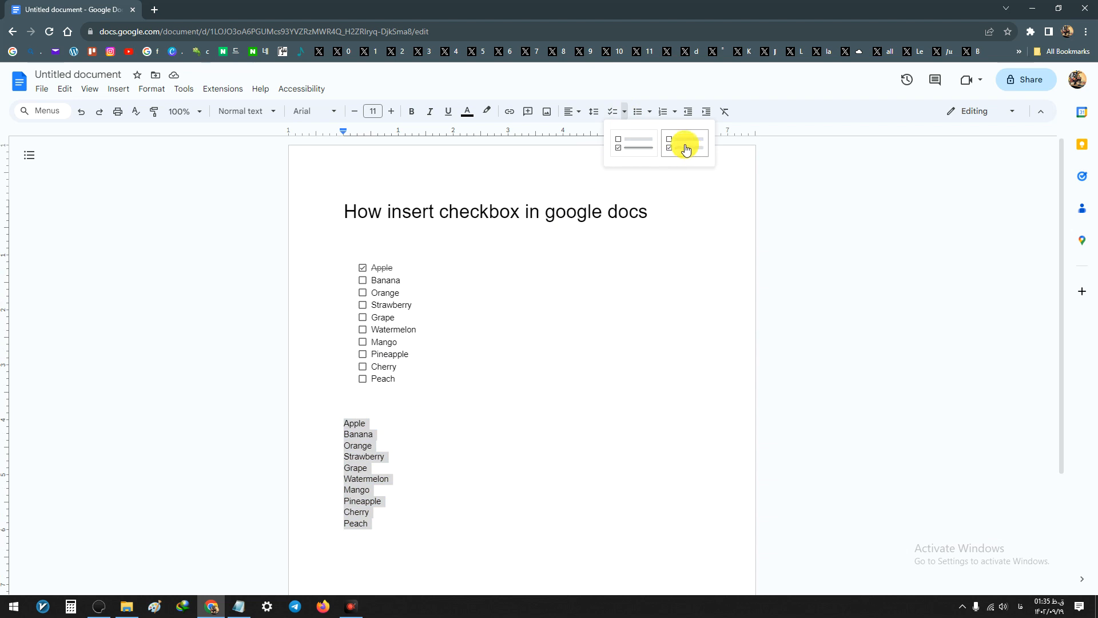
click(685, 146)
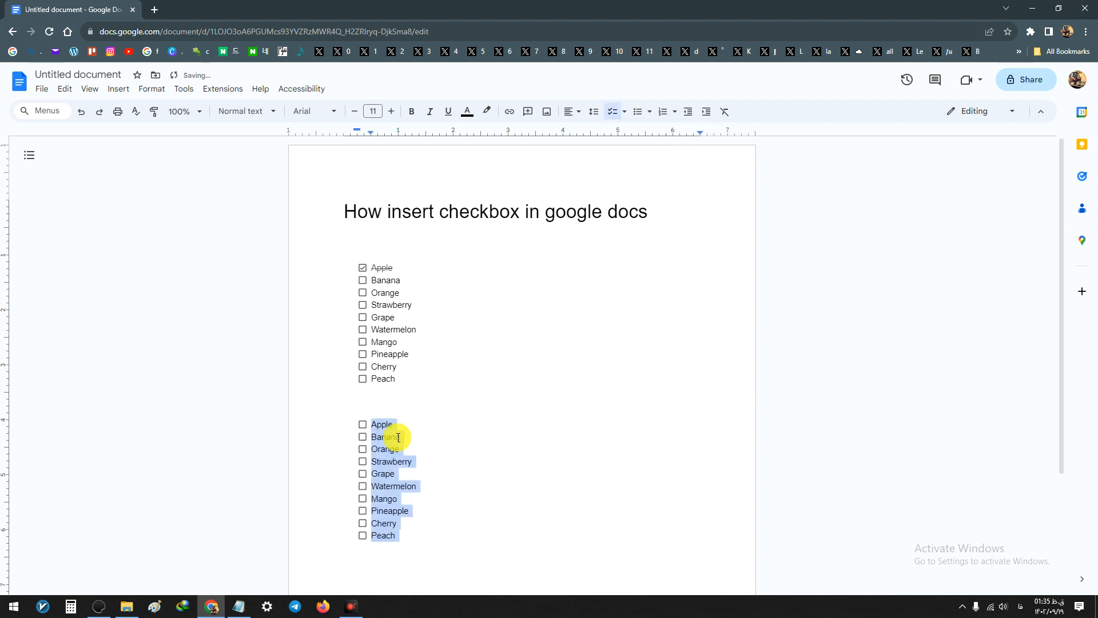
click(394, 424)
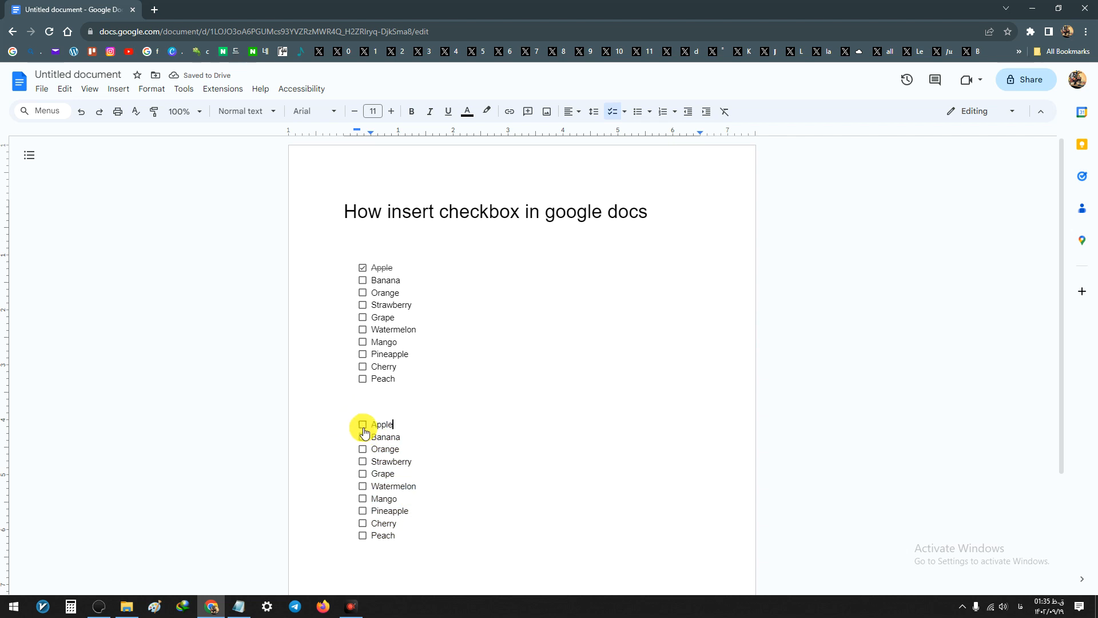
Check Apple in the second checklist, leaving its text un-struck
click(363, 424)
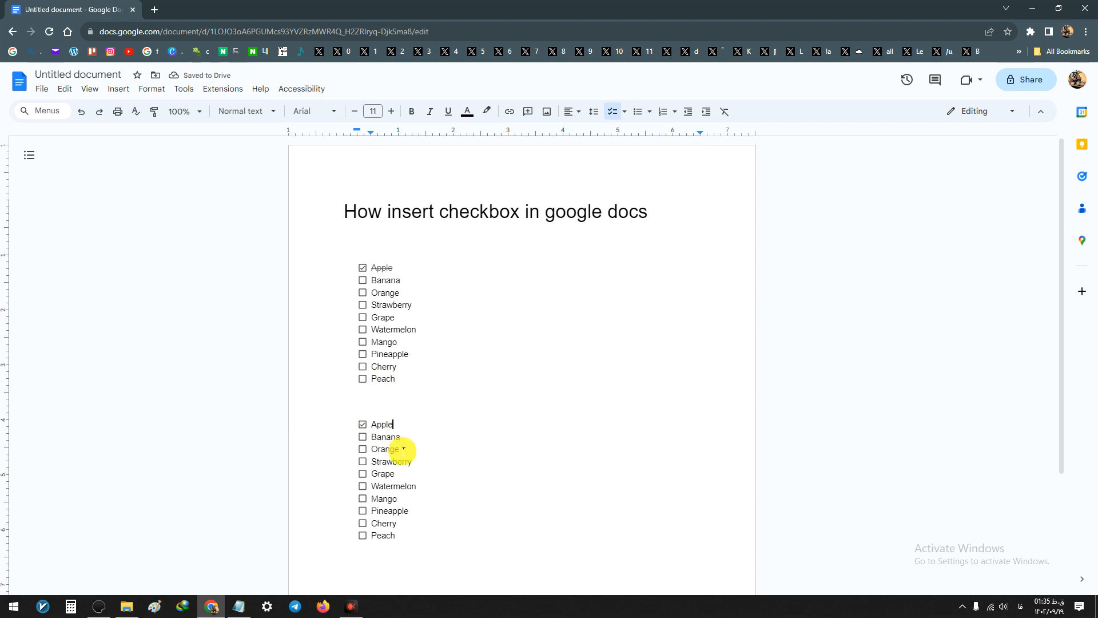
mouse_move(475, 277)
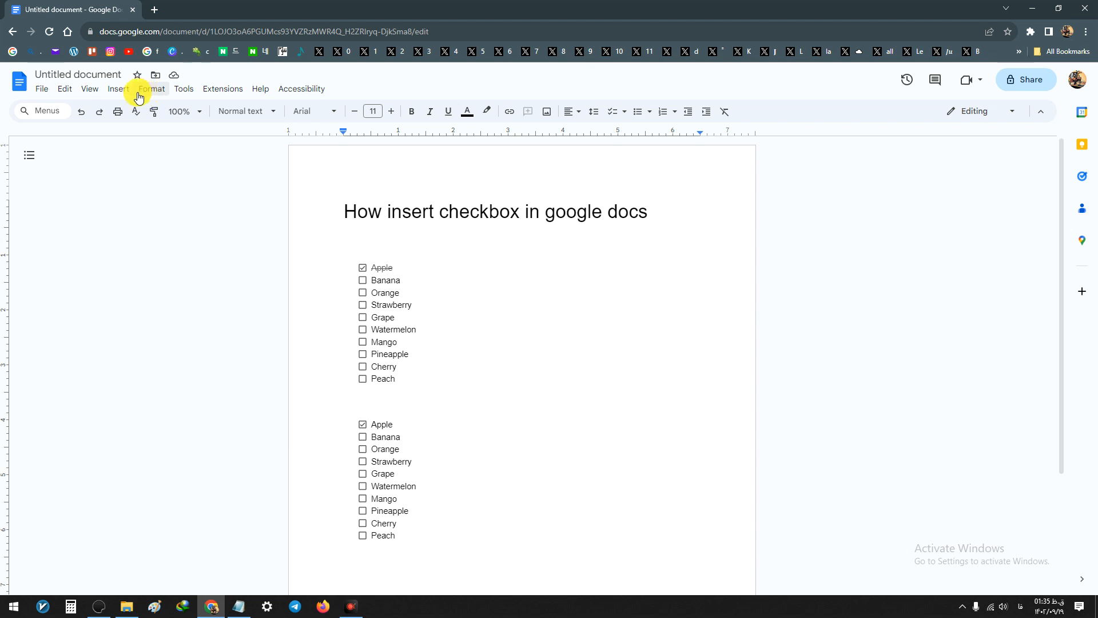
click(151, 90)
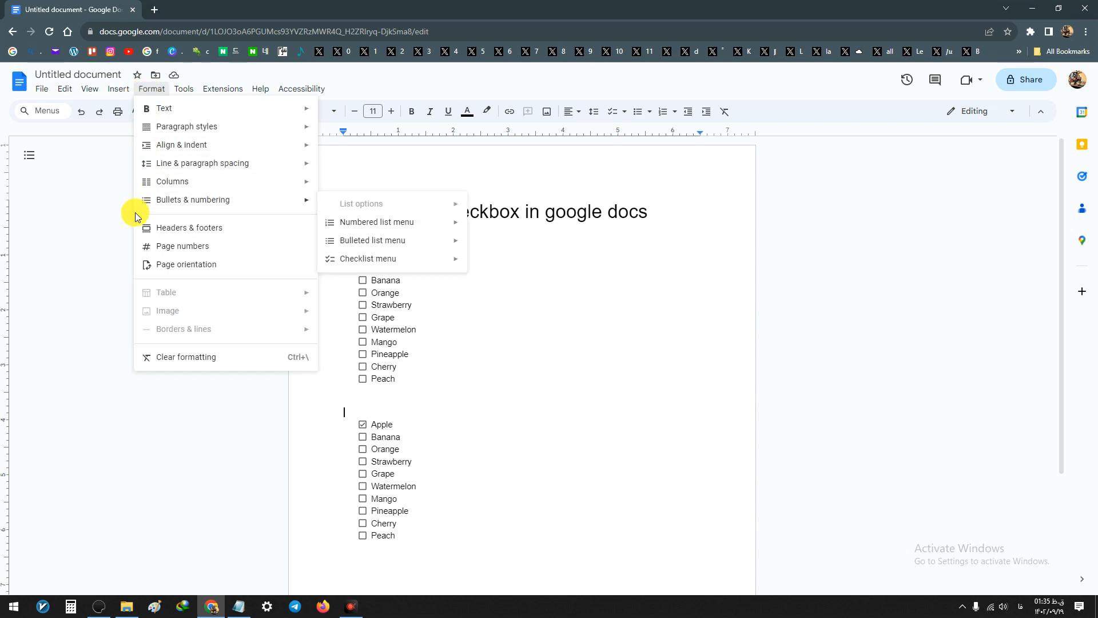
mouse_move(210, 203)
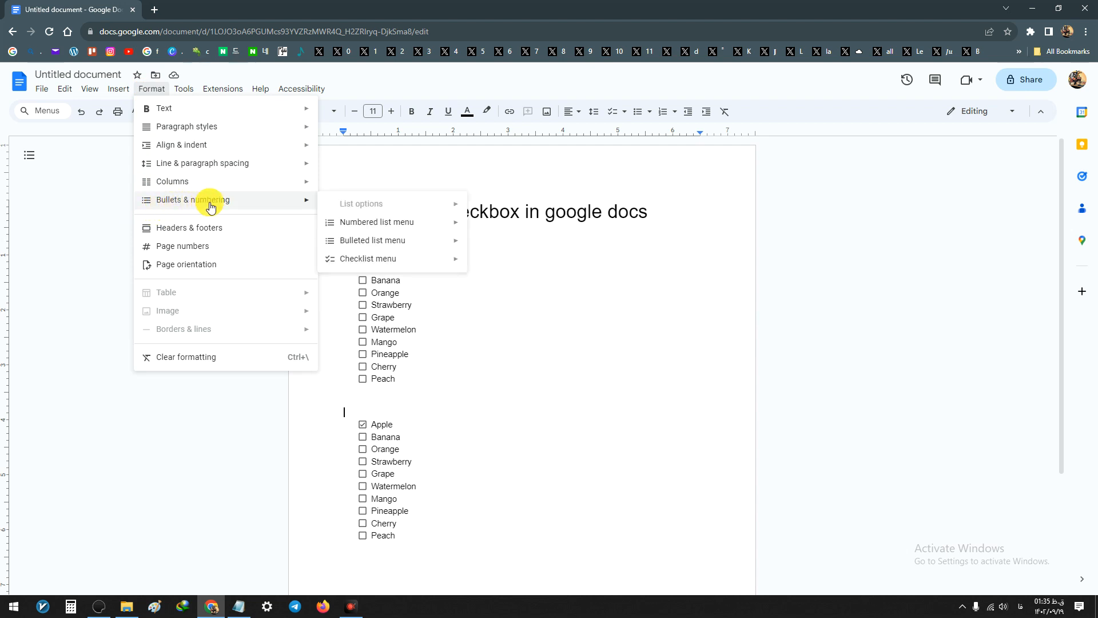
mouse_move(364, 259)
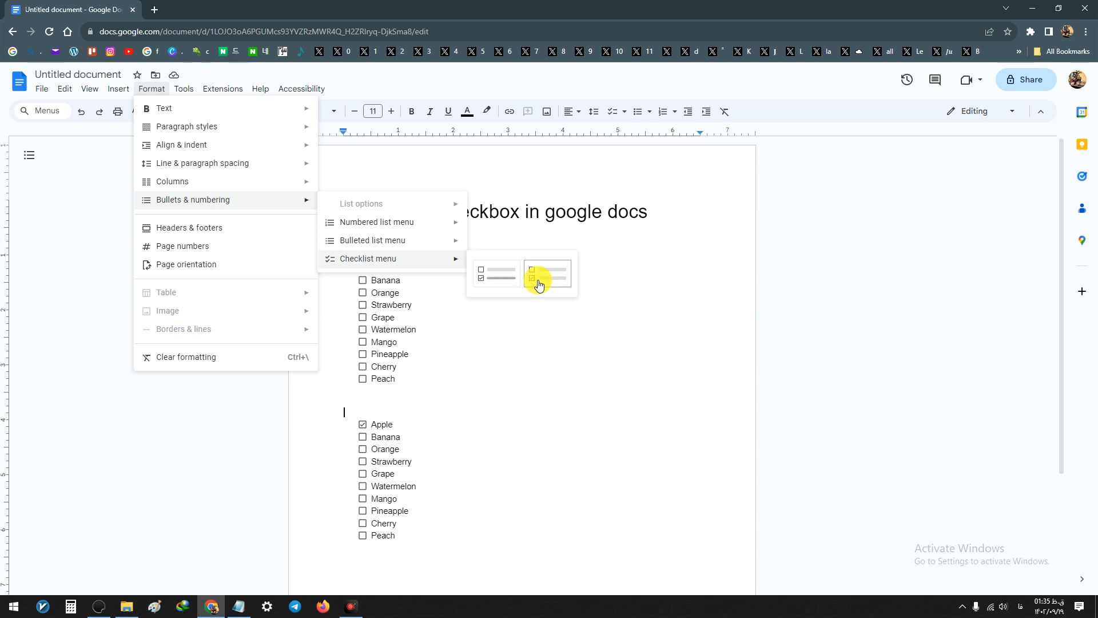
click(548, 275)
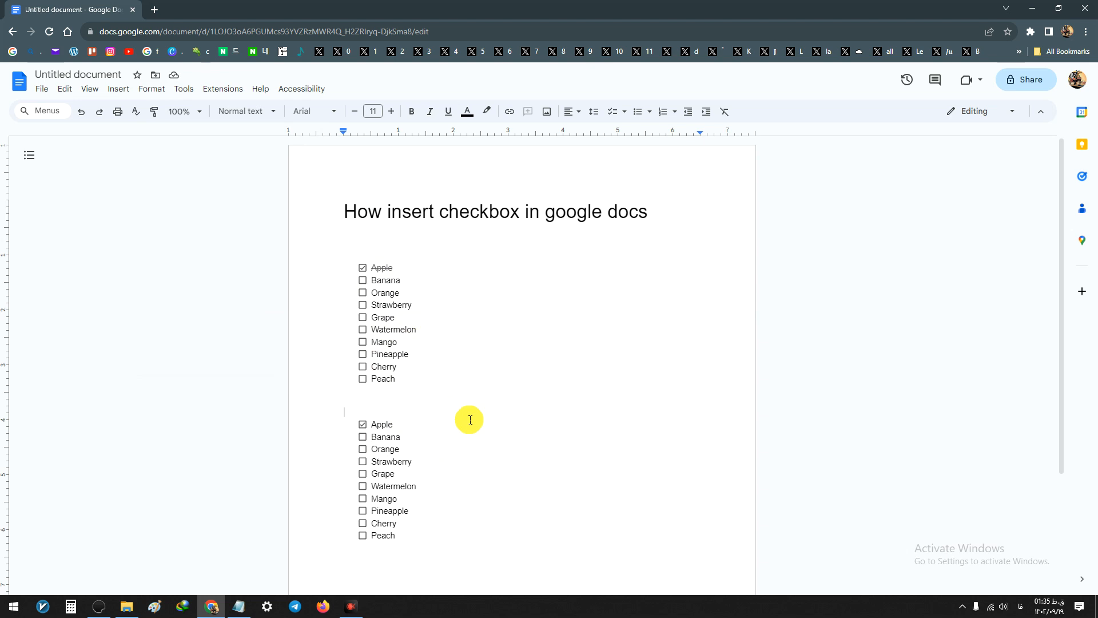
mouse_move(434, 275)
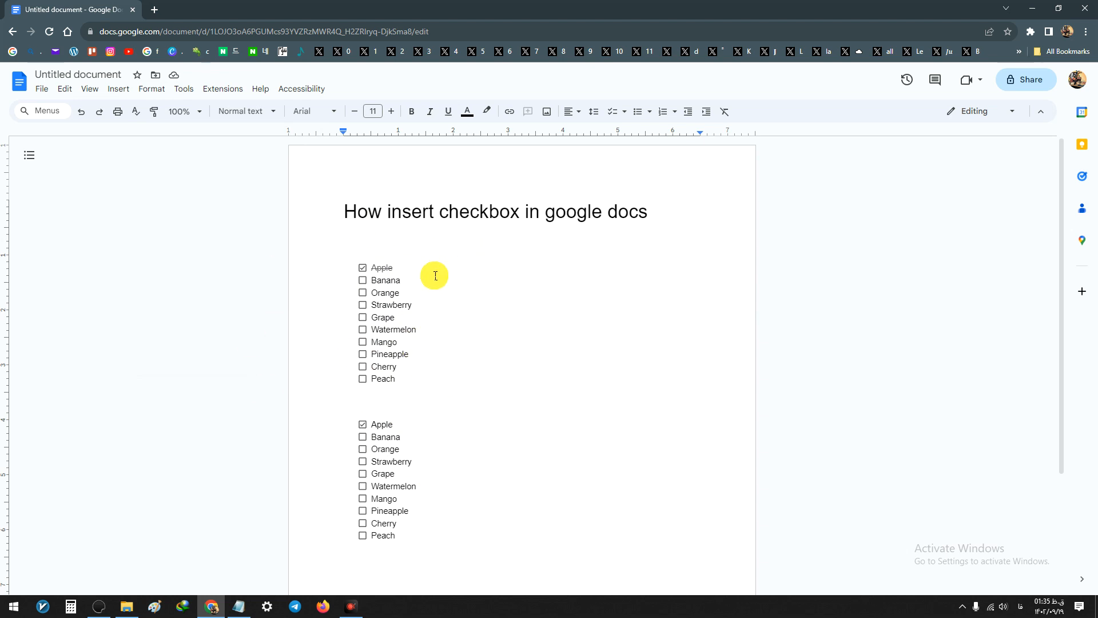